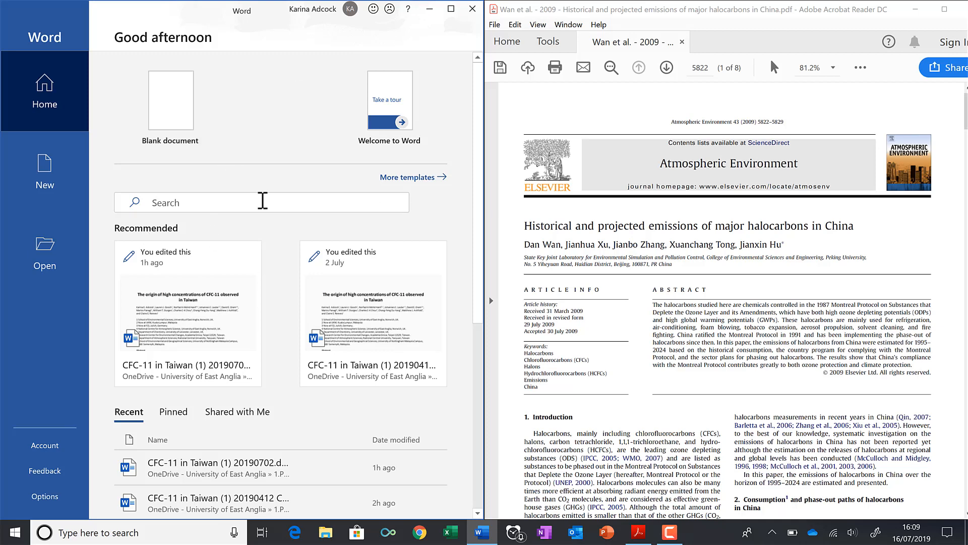
pyautogui.moveTo(259, 186)
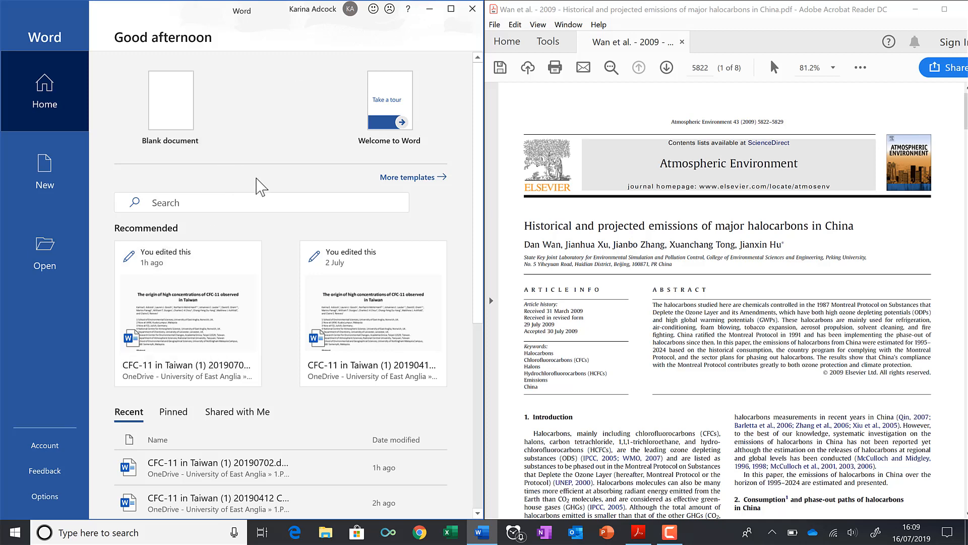
pyautogui.moveTo(735, 299)
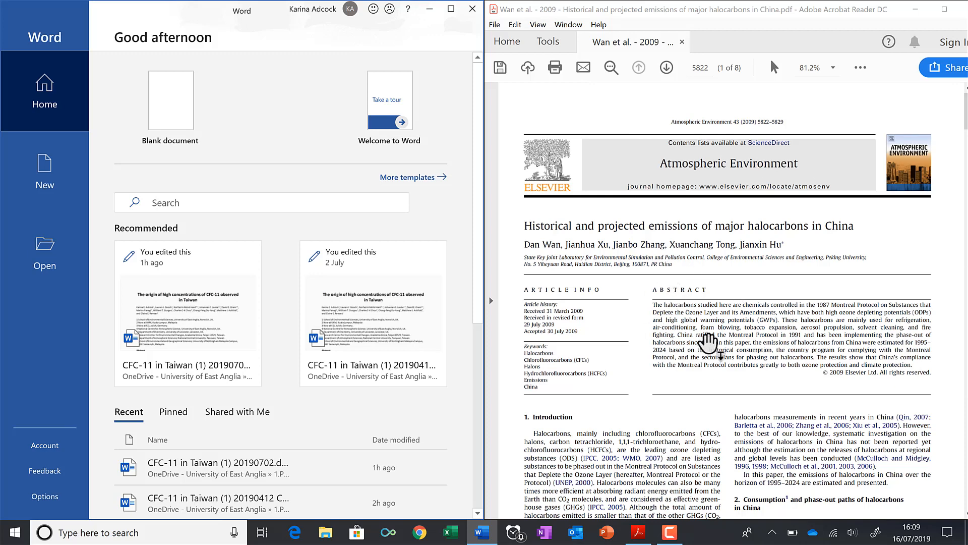
pyautogui.moveTo(918, 10)
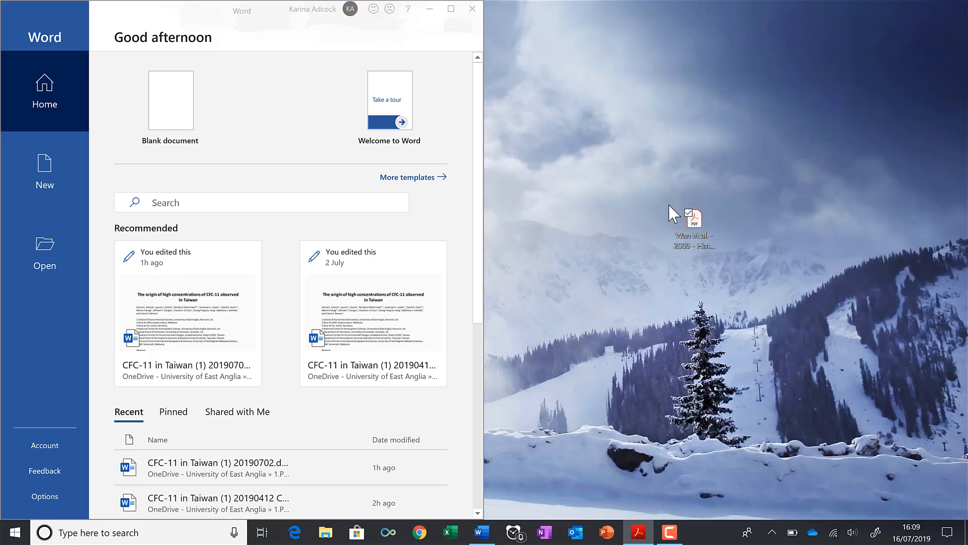
pyautogui.moveTo(740, 262)
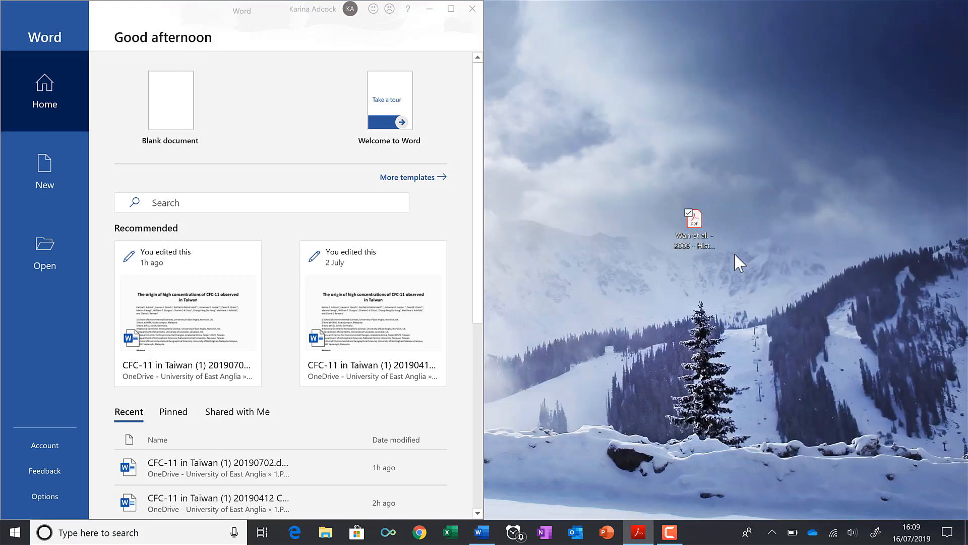
pyautogui.moveTo(732, 238)
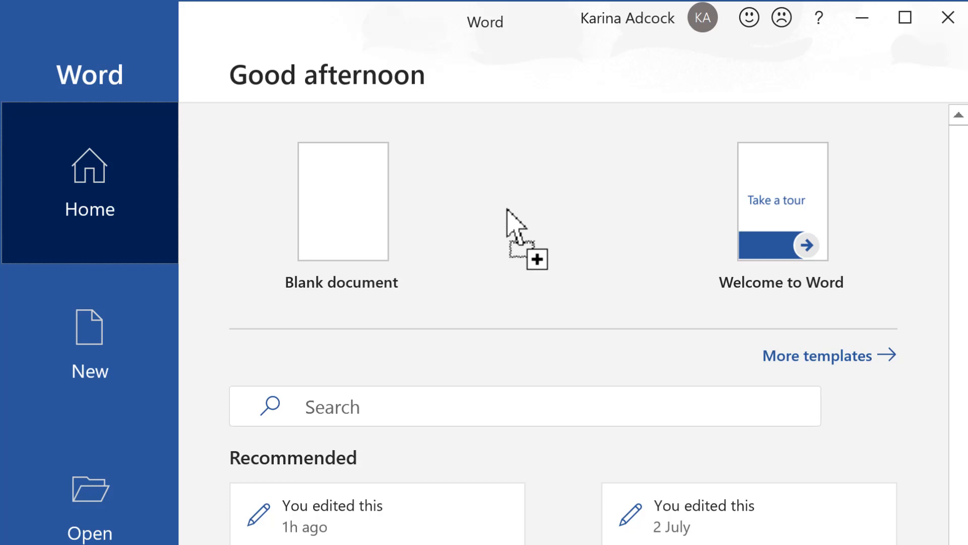
pyautogui.moveTo(389, 213)
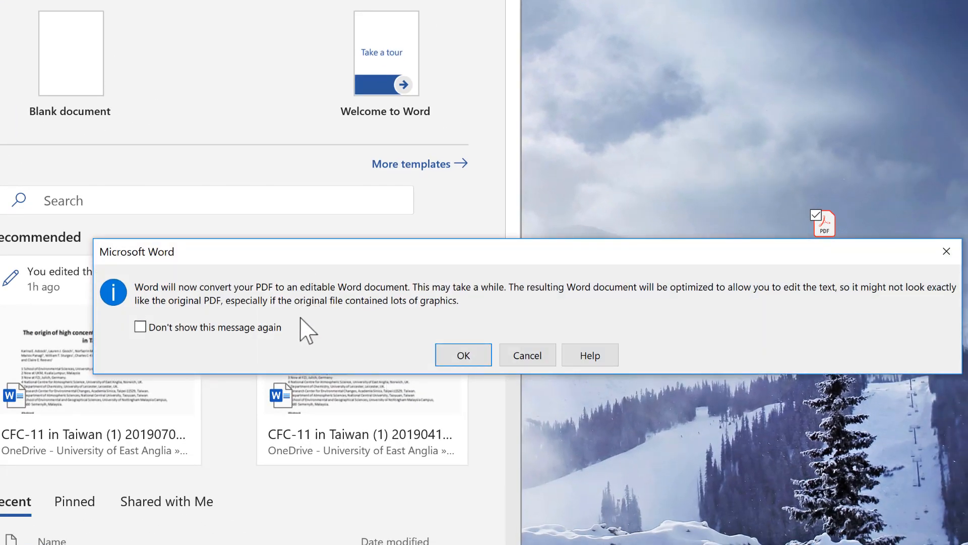
pyautogui.moveTo(241, 309)
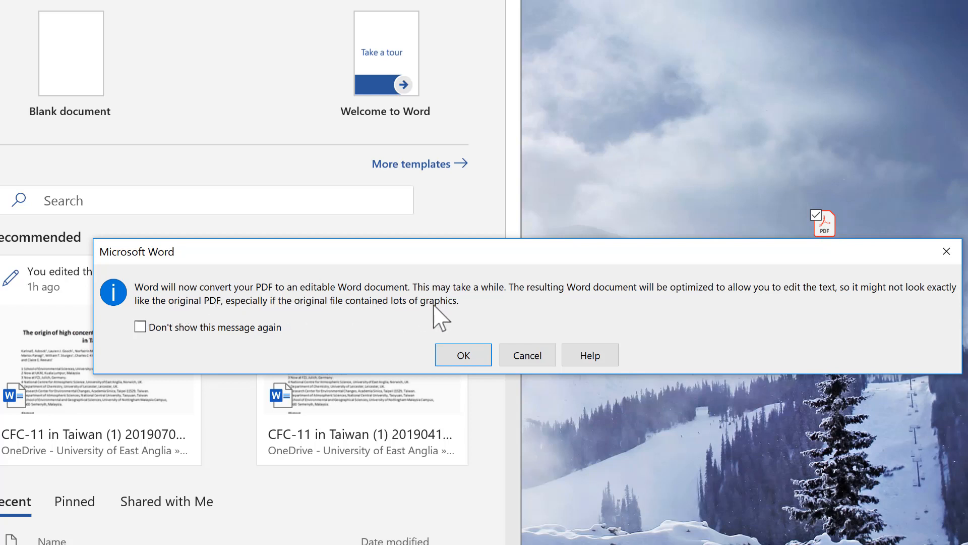
pyautogui.moveTo(546, 317)
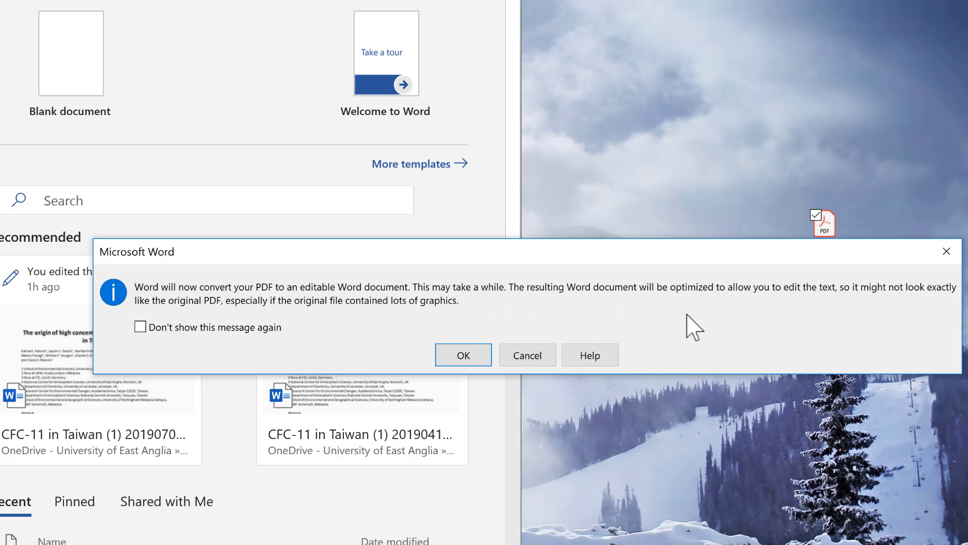
pyautogui.moveTo(816, 326)
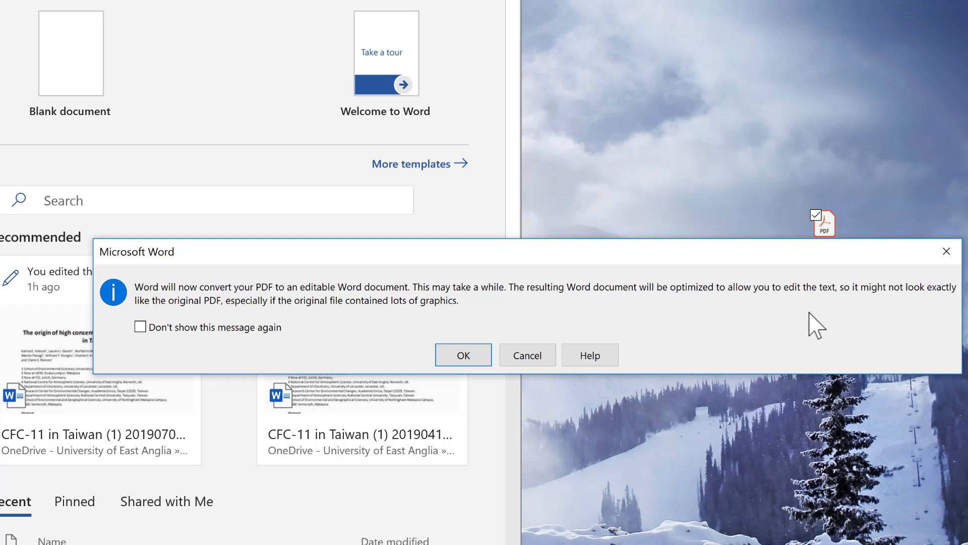
pyautogui.moveTo(872, 322)
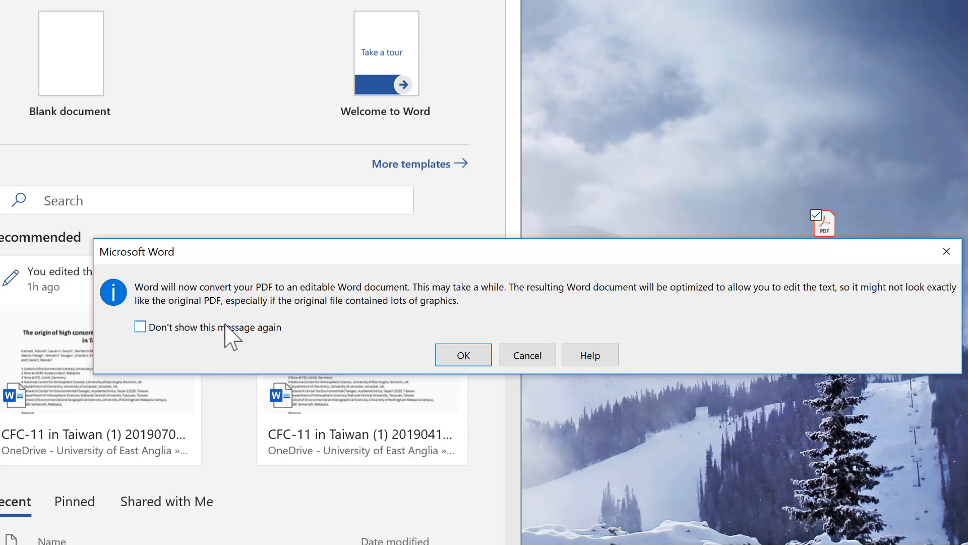
pyautogui.moveTo(282, 334)
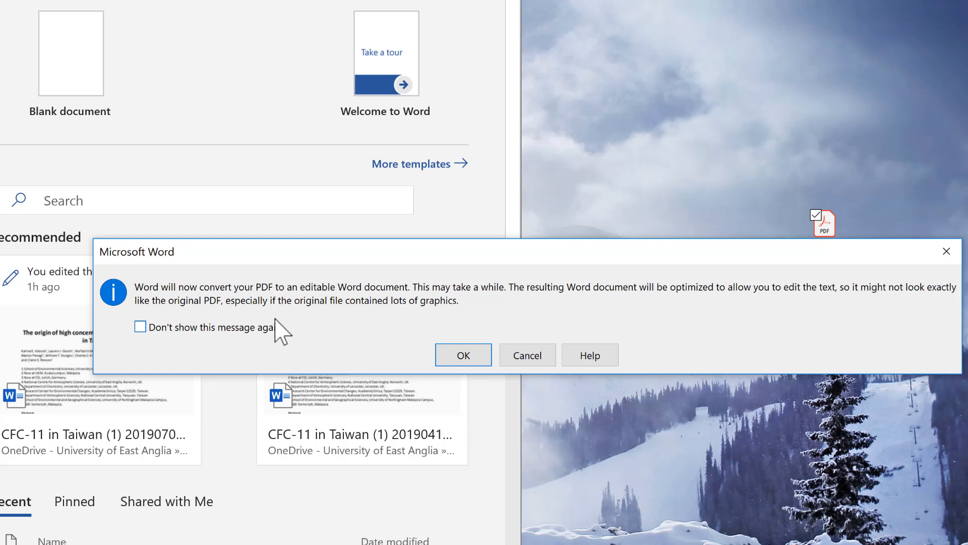
pyautogui.moveTo(411, 343)
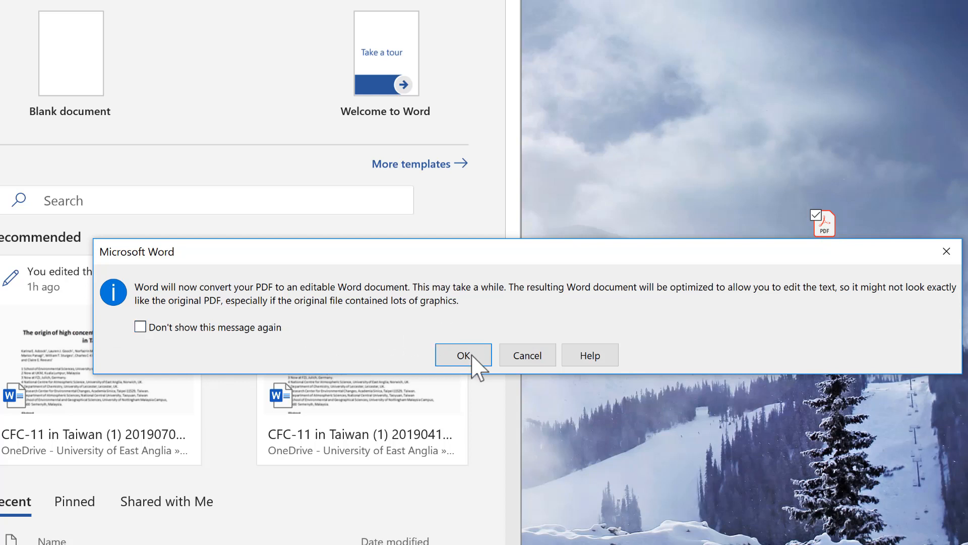
# Confirm converting the halocarbons PDF into an editable Word document.
pyautogui.click(463, 355)
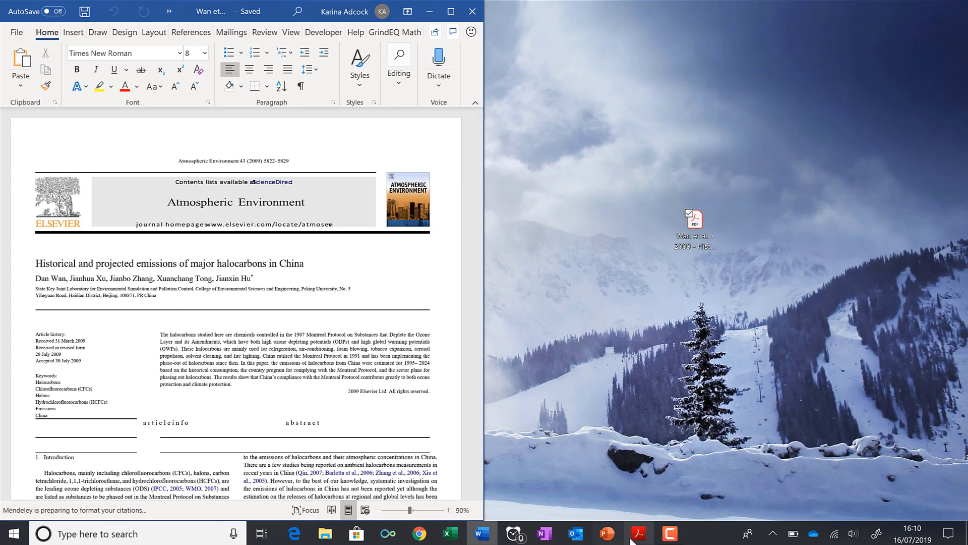
# Reopen the original halocarbons PDF in Acrobat Reader beside the converted Word document.
pyautogui.doubleClick(694, 219)
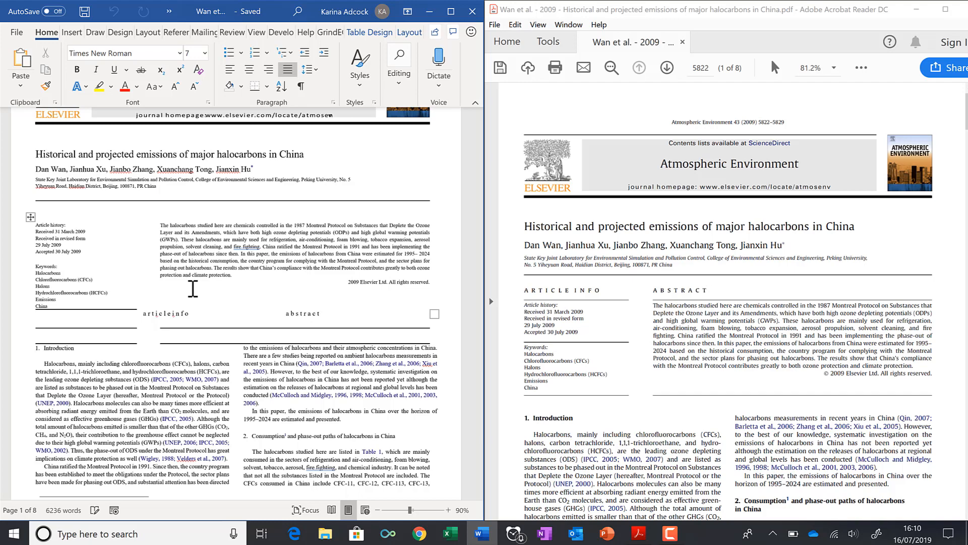
pyautogui.scroll(-3)
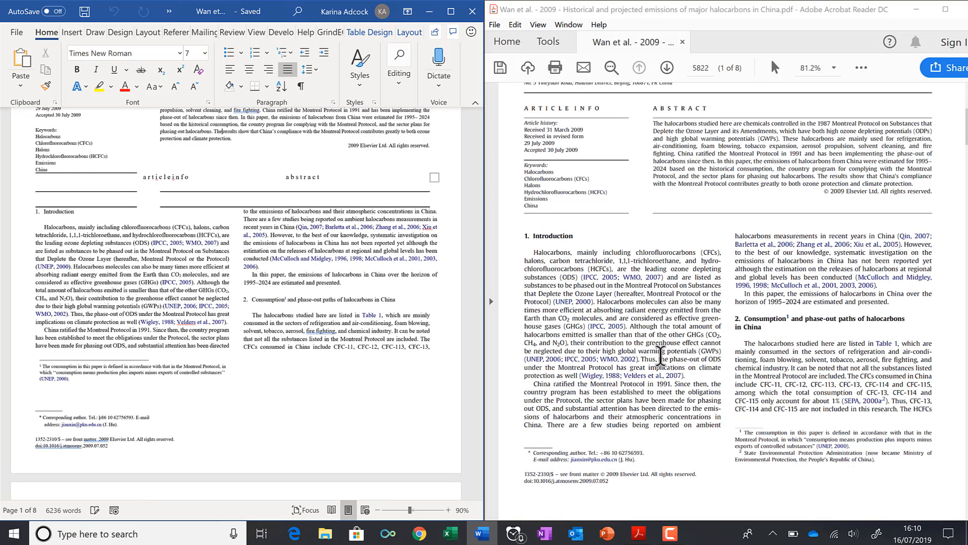
pyautogui.scroll(-3)
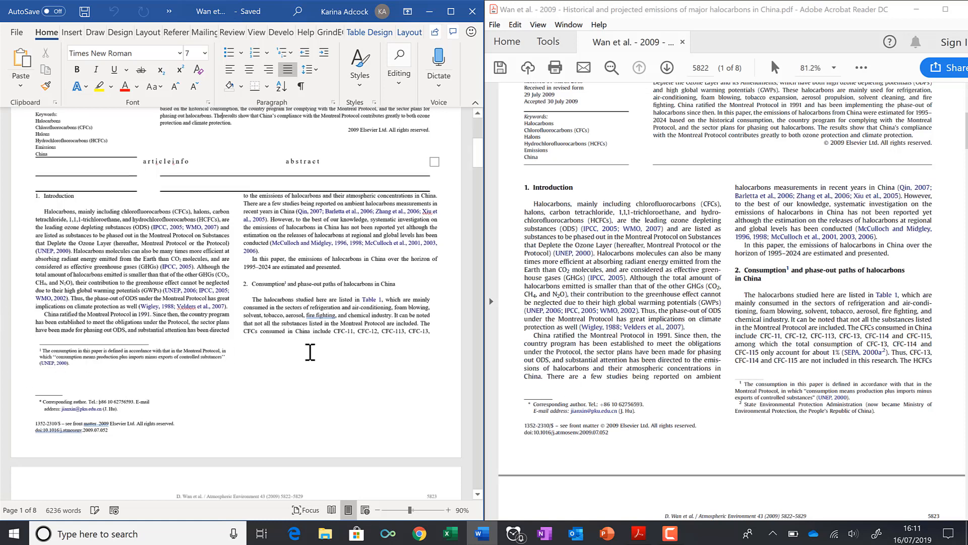
pyautogui.scroll(-3)
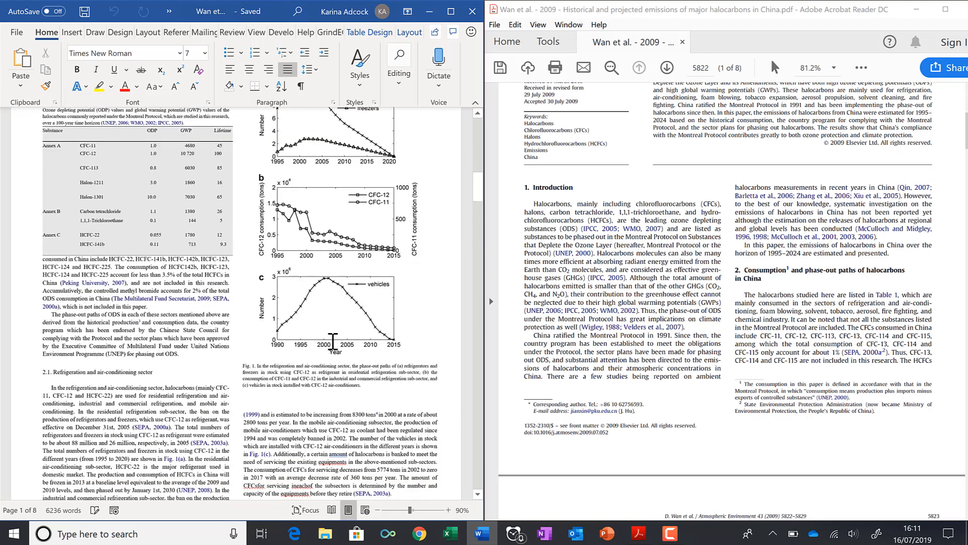
pyautogui.scroll(-3)
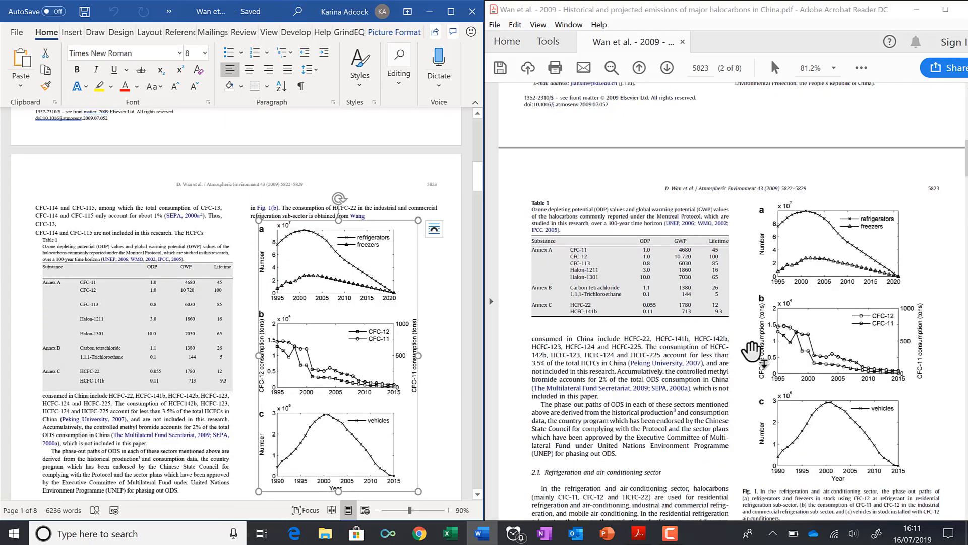
pyautogui.scroll(-3)
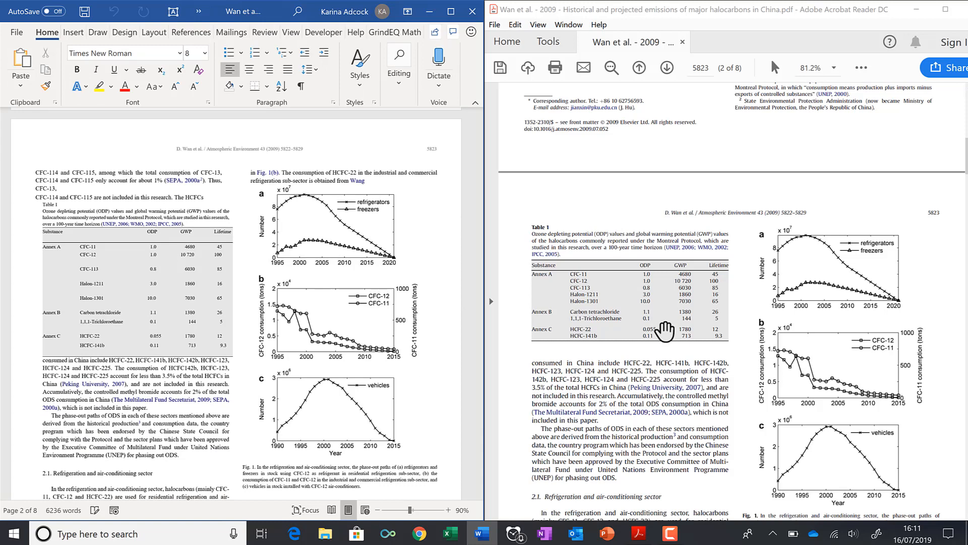
pyautogui.scroll(-3)
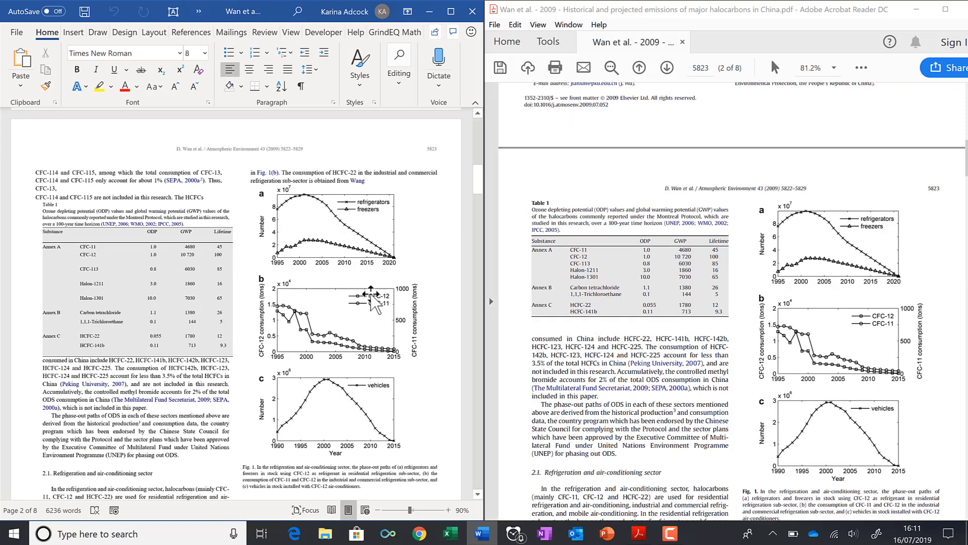